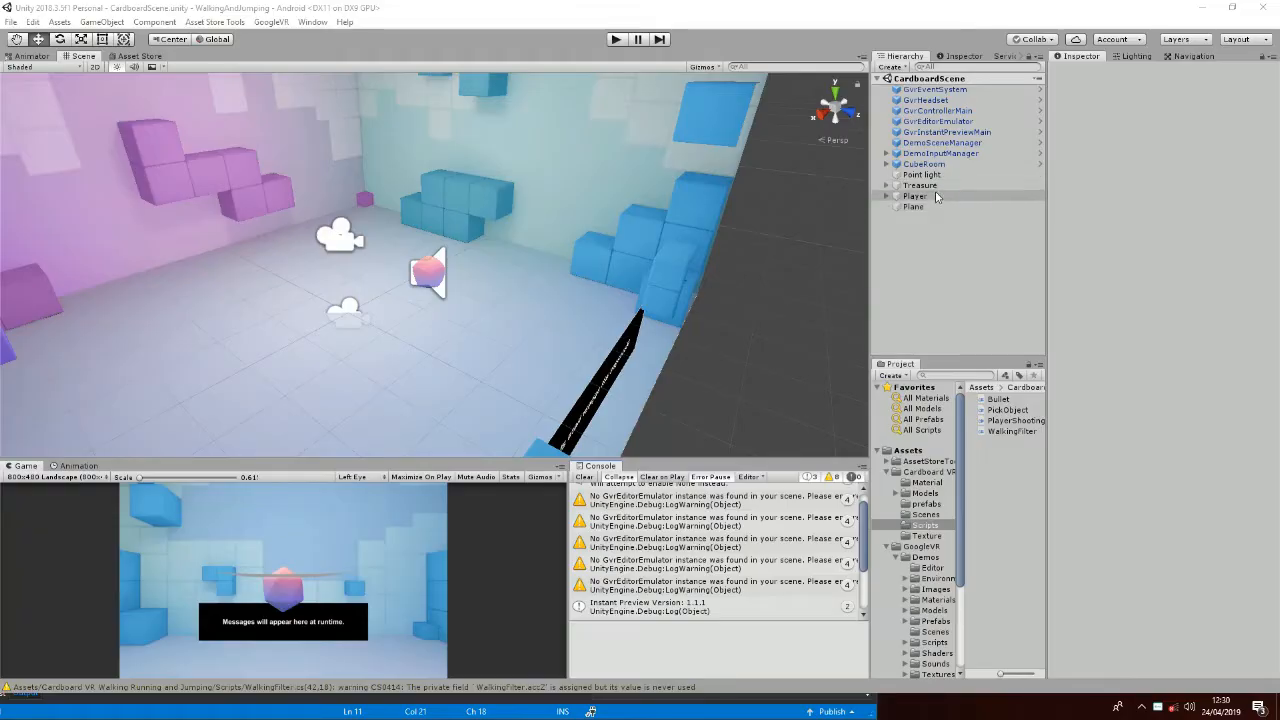
Select the Player object to show its Walking Filter script in the Inspector.
click(913, 196)
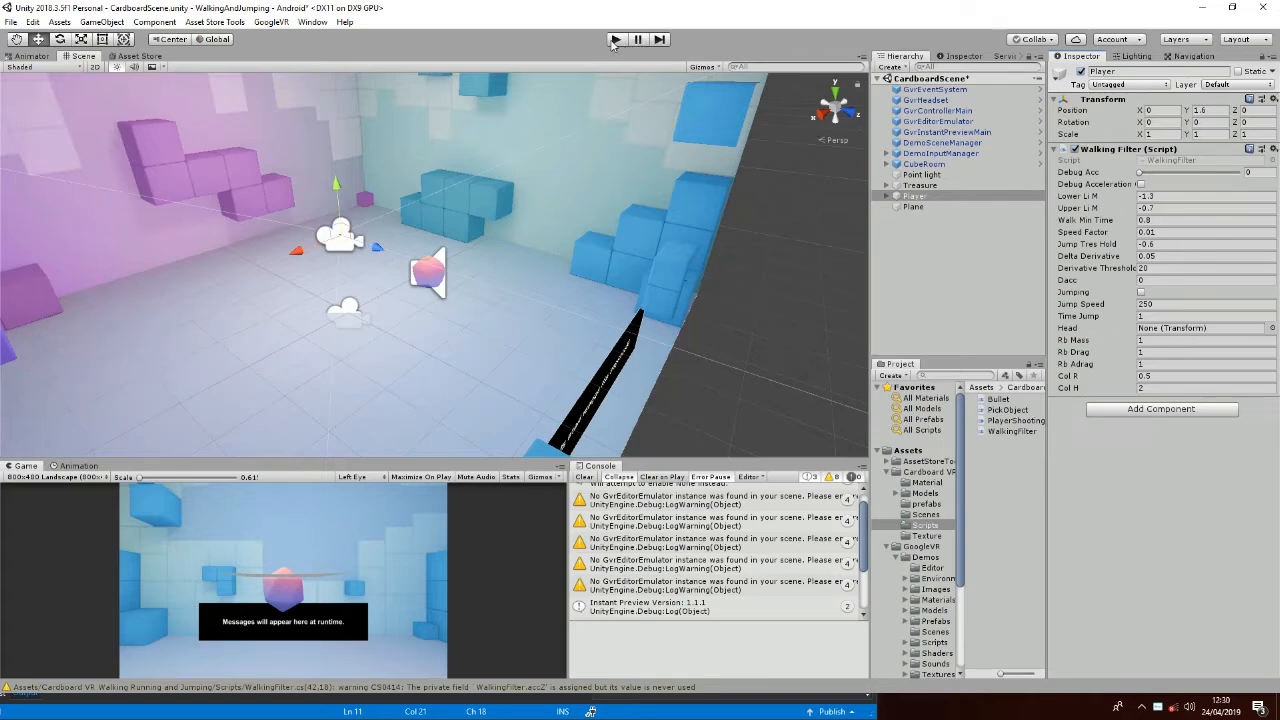
Start Play mode and enable Debug Acceleration on the Player's Walking Filter.
click(615, 39)
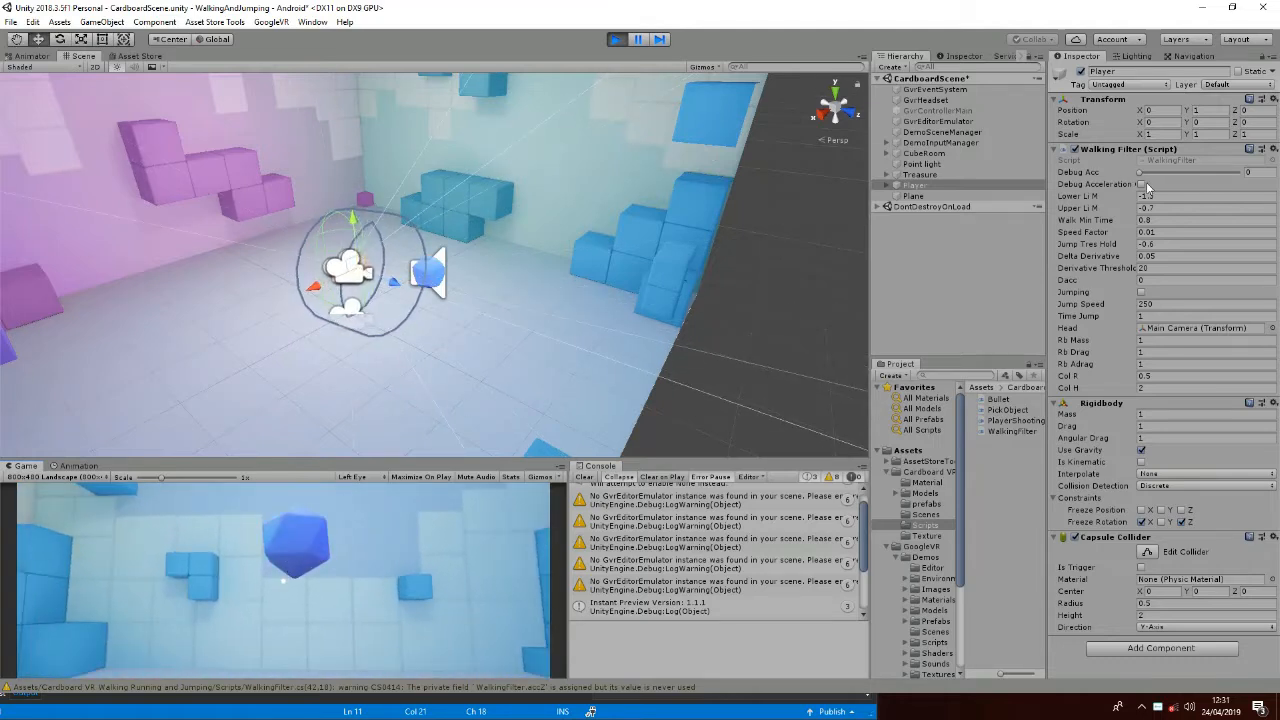
click(1140, 184)
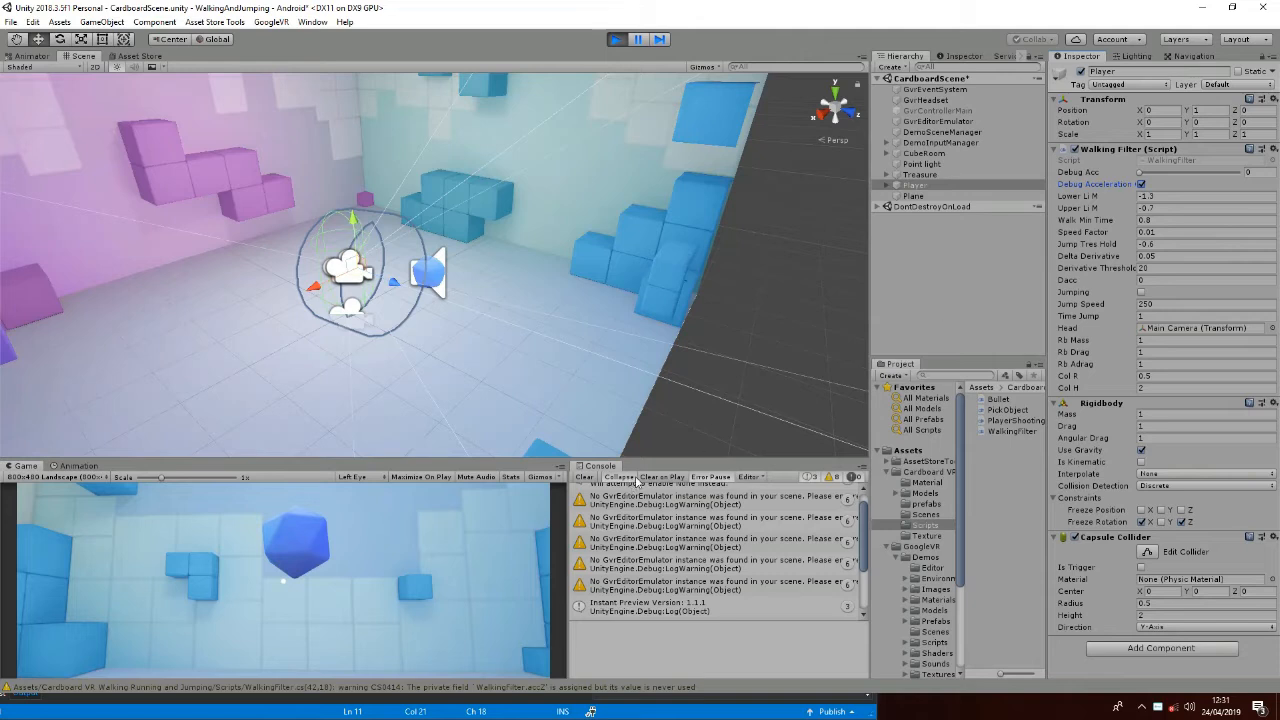